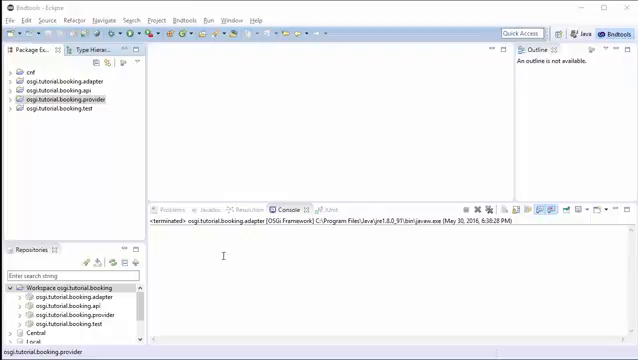
- Create a Bnd OSGi project named org.tutorial.booking.application from a template
left_click(12, 18)
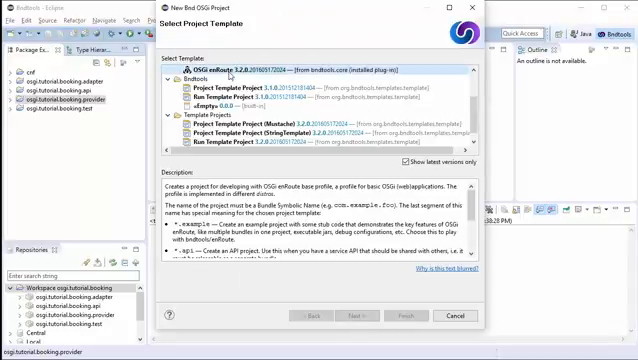
left_click(356, 316)
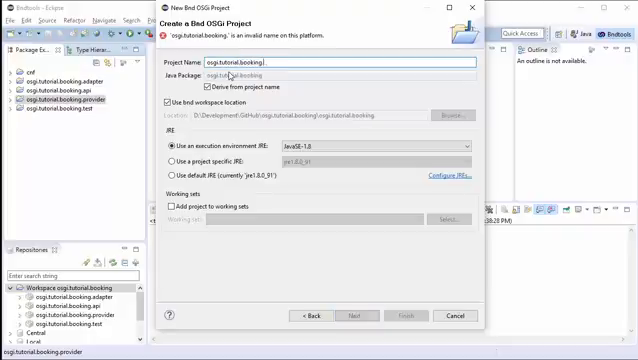
type("application")
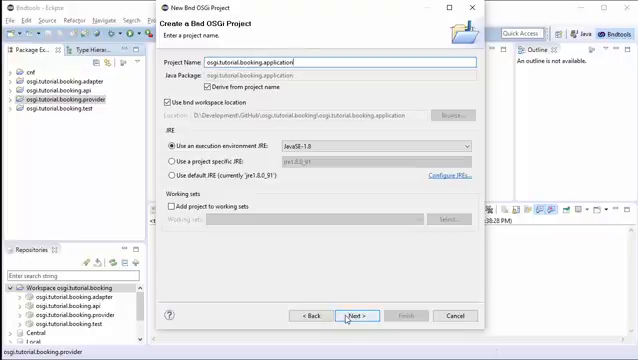
left_click(356, 316)
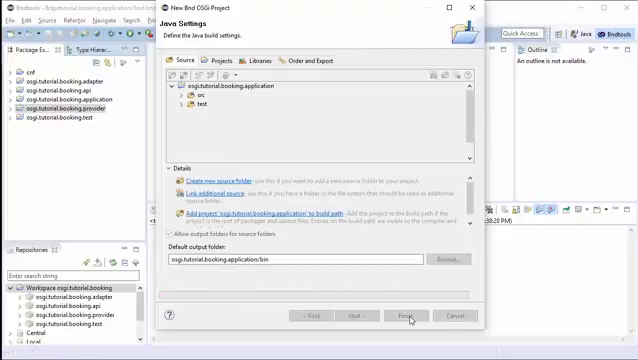
left_click(404, 316)
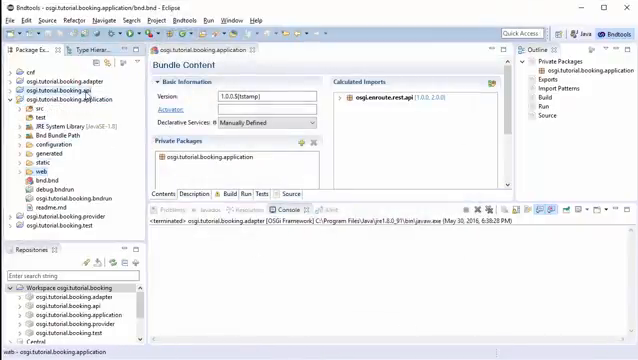
- In the bnd.bnd source, set Bundle-Description to Booking Application
left_click(16, 148)
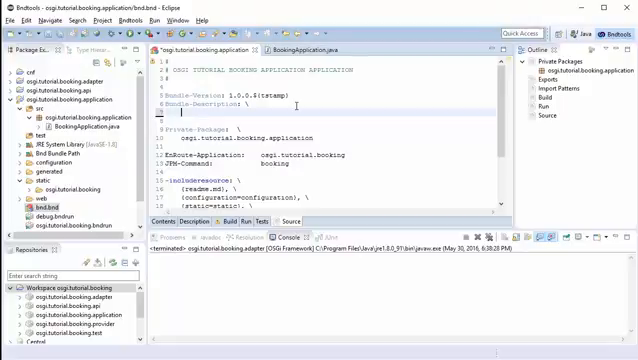
type("Booking application")
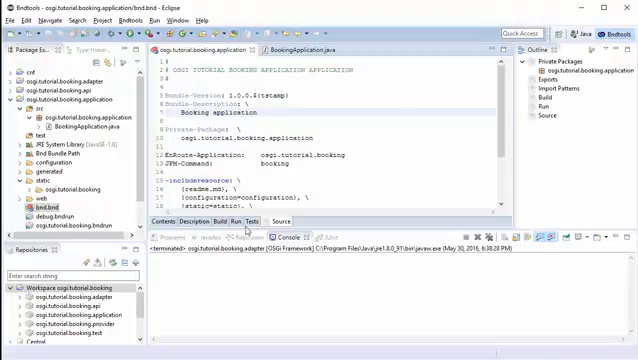
- Add org.tutorial.booking.application to launch.bndrun Run Requirements and run the OSGi framework
left_click(220, 220)
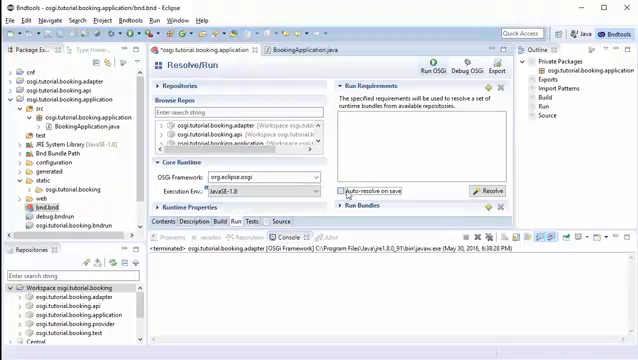
left_click(344, 188)
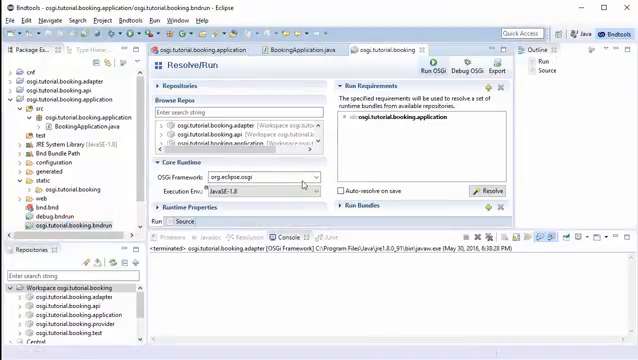
left_click(340, 188)
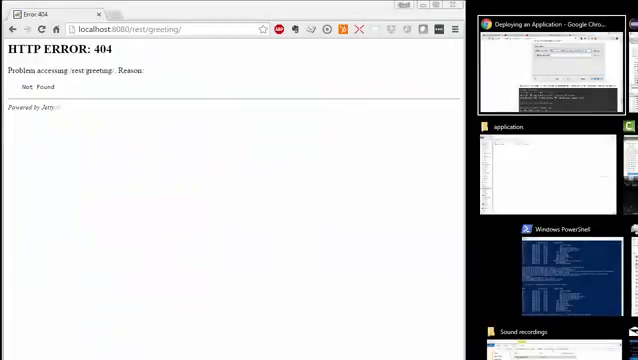
mouse_move(196, 122)
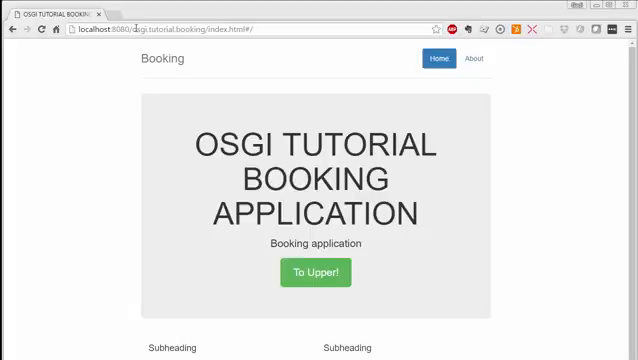
- Use the page's To Upper! action on 'osgi' and then 'boo' to check the uppercase greeting
left_click(316, 272)
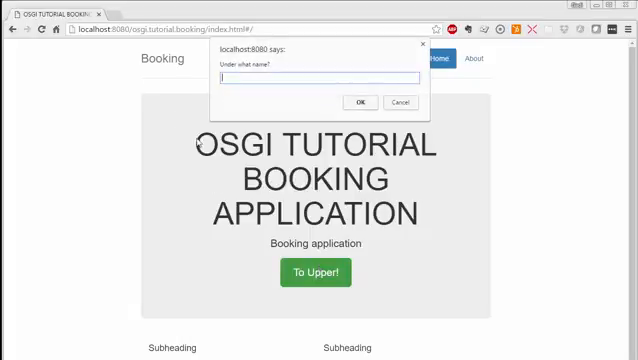
left_click(360, 102)
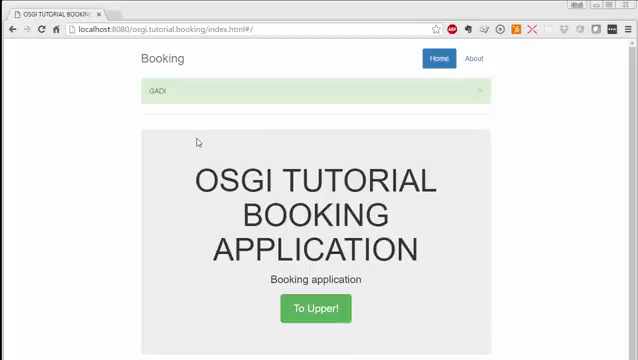
double_click(158, 92)
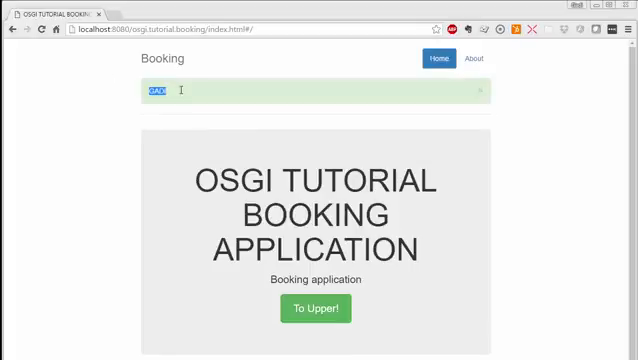
left_click(314, 308)
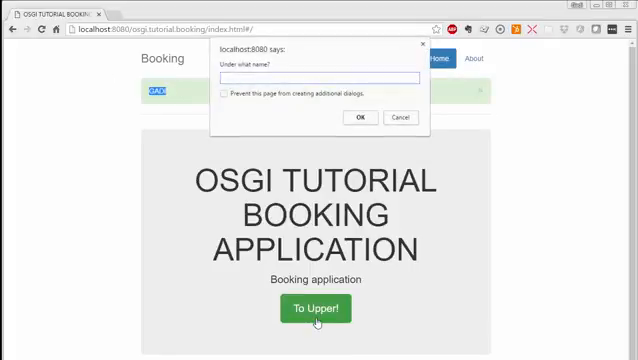
type("boo")
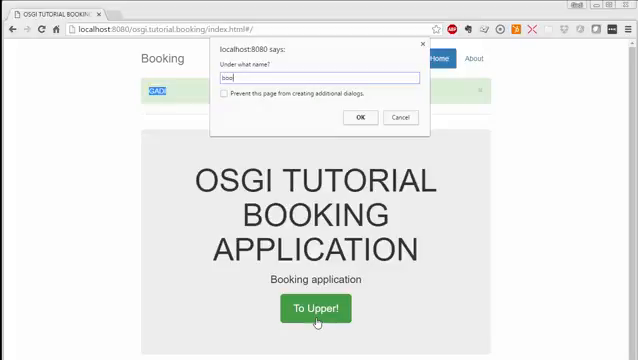
left_click(360, 116)
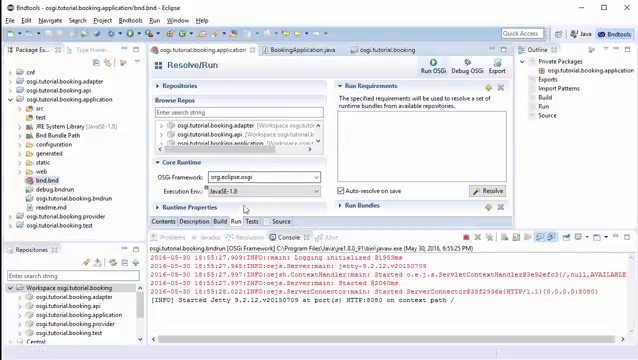
- Add the API bundles to the build path and begin a public booking method in BookingApplication
left_click(212, 220)
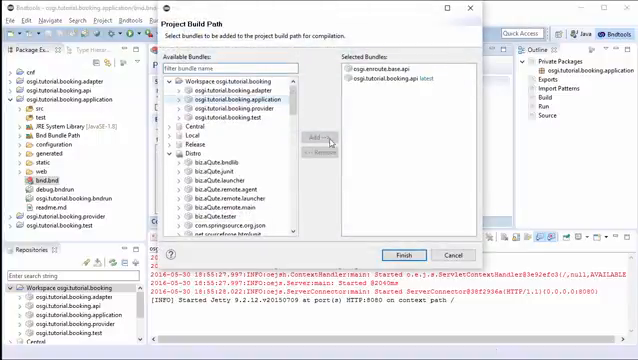
left_click(424, 228)
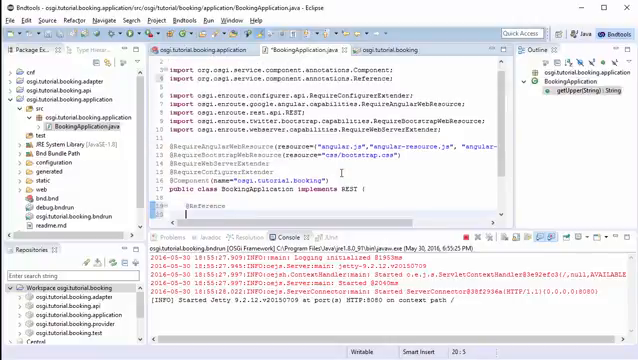
type("public Vo")
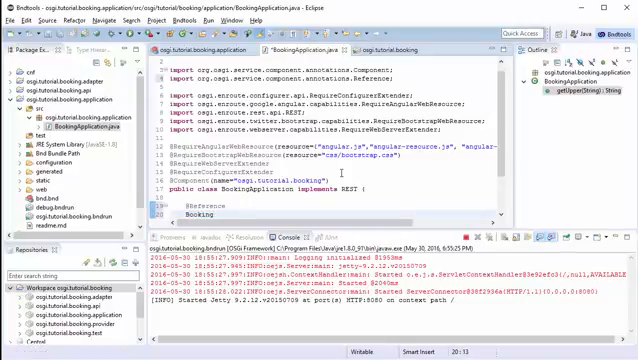
type("booking;")
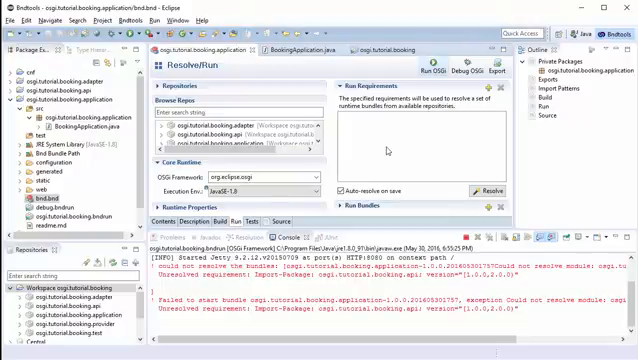
- Open BookingApplication.java from the Package Explorer for editing
left_click(230, 132)
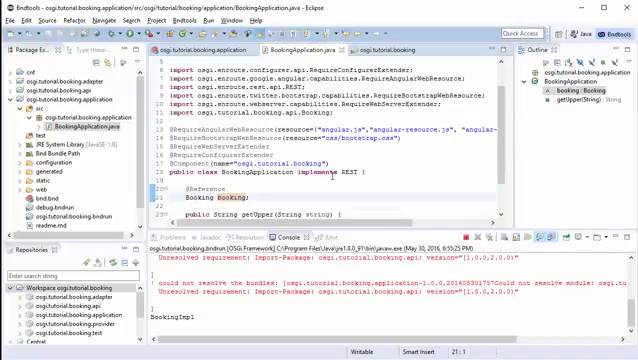
- Return string.toUpperCase() from getUpper and add a getGreeting method returning booking.greet()
type("return string.toUpperCase();")
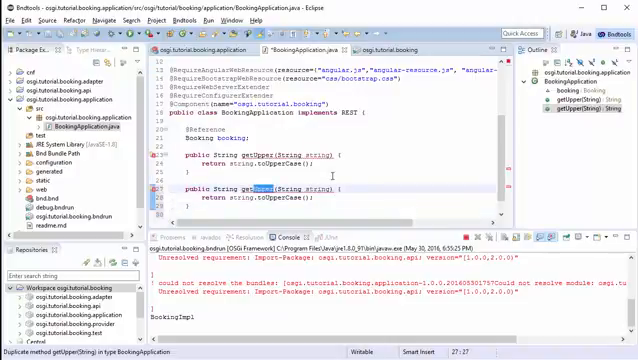
type("getGreeting")
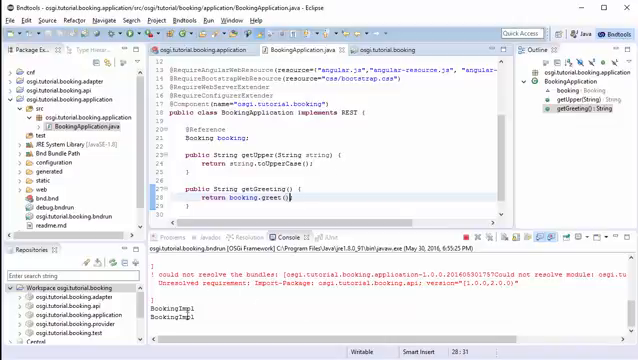
double_click(164, 312)
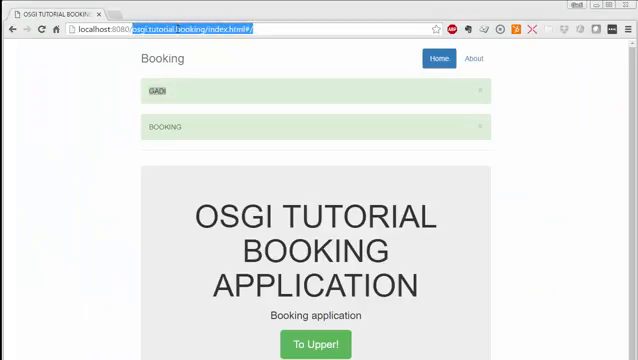
- Load localhost:8080/rest/greeting in the browser
type("localhost:8080/rest/greeting")
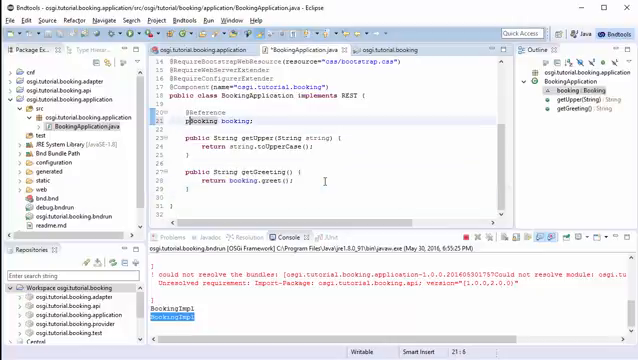
type("private")
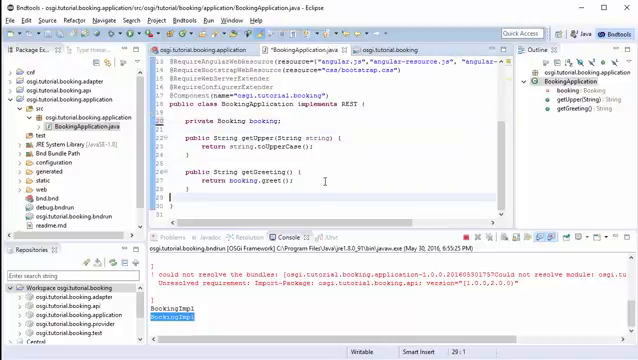
type("@Reference")
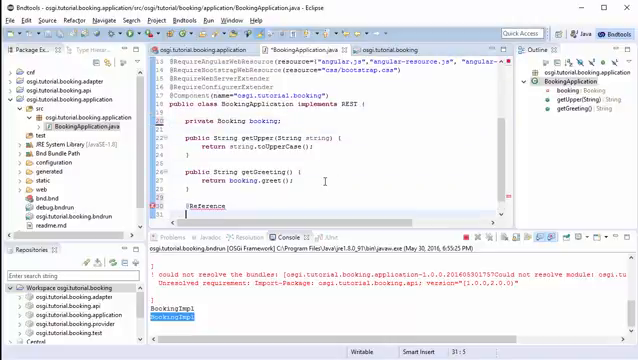
type("public")
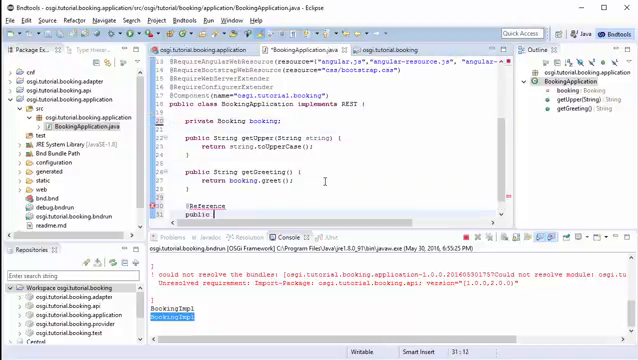
type("void se")
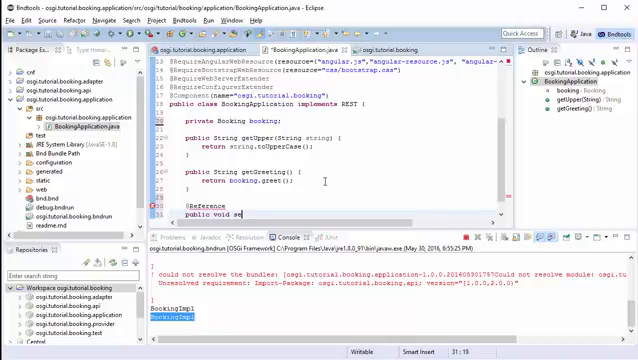
type("tBooking")
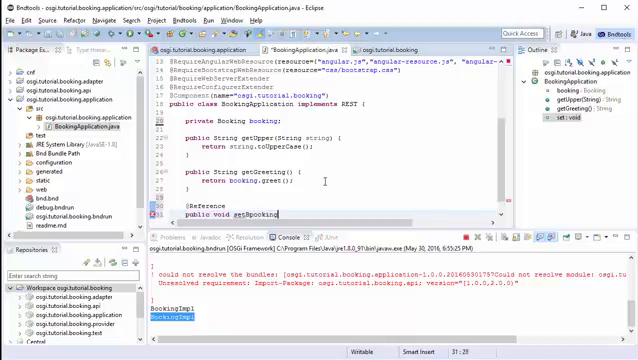
type("(B")
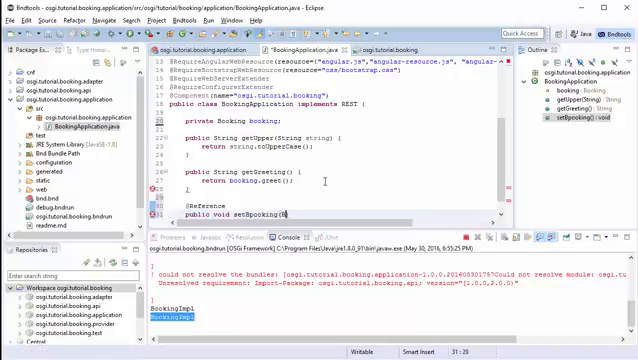
type("ooking")
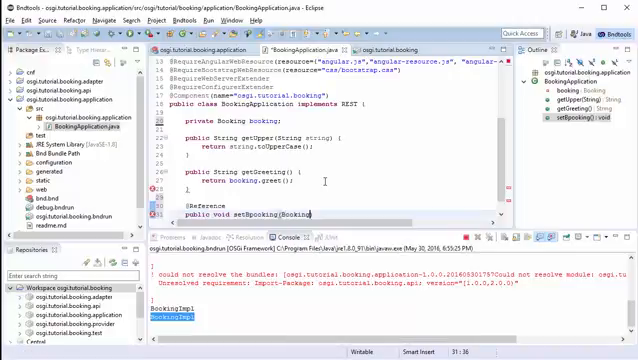
type("booking) {")
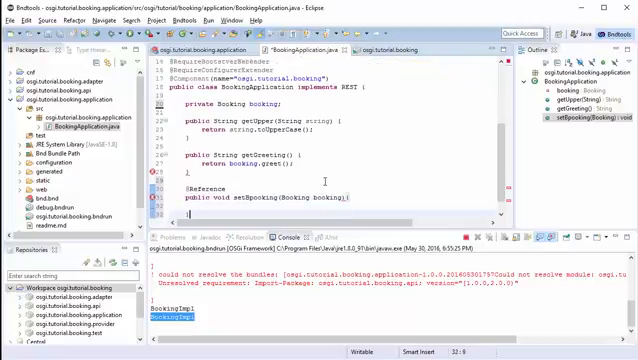
- In setBooking, assign this.booking = booking and start a System.out message
type("this.booking = b")
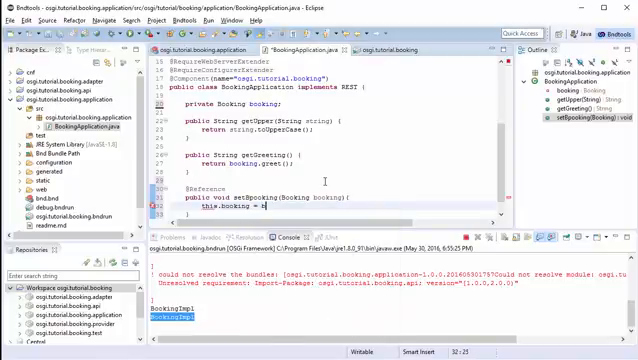
type("ooking;")
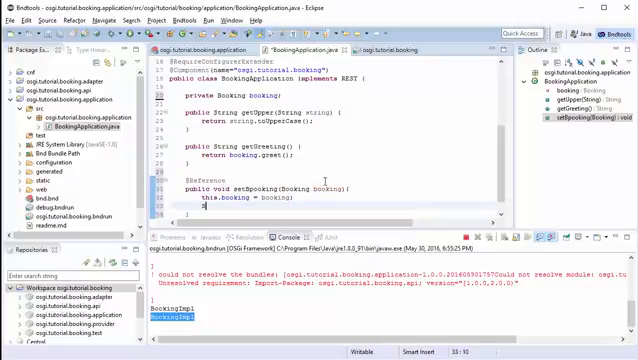
type("System.out.println(booking);")
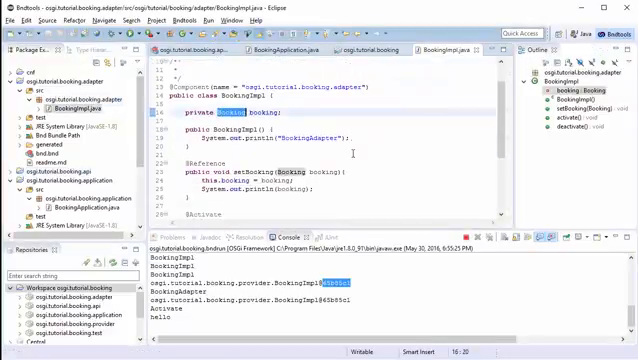
- Scroll down the adapter component class to the Booking reference setter
scroll("down", 3)
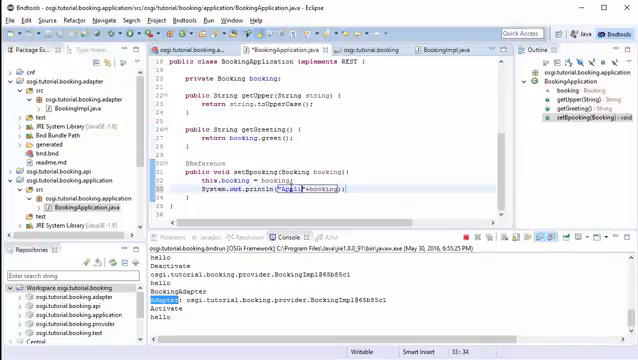
- Add System.out.println("Application: " + booking) inside setBooking and save BookingApplication.java
type("Application:")
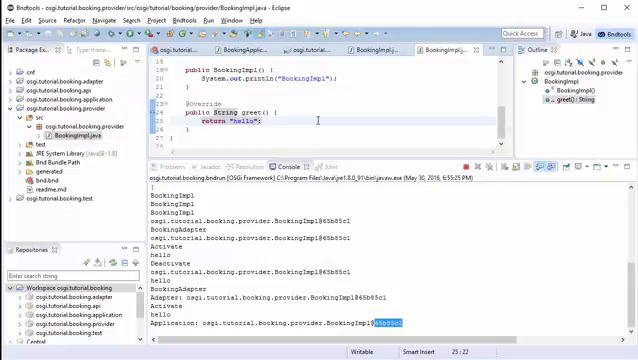
- Edit the greet() return string in BookingImpl.java and save to trigger provider redeployment
type("you")
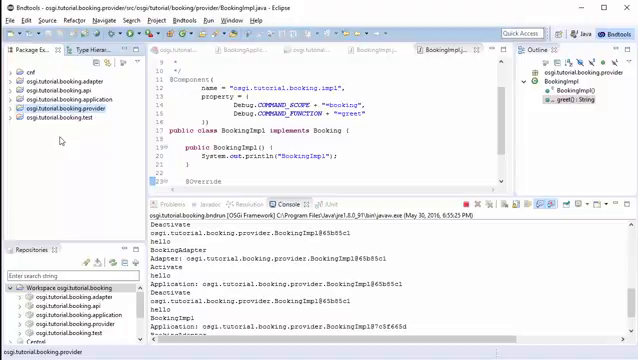
mouse_move(274, 284)
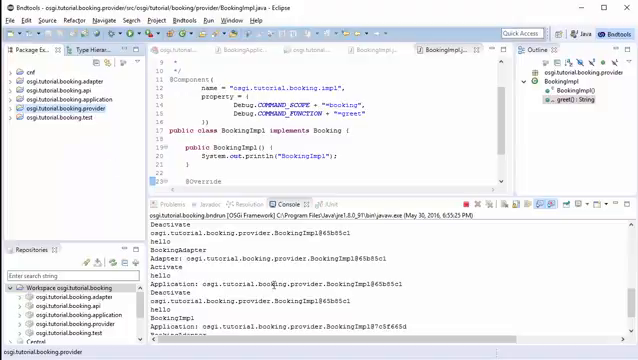